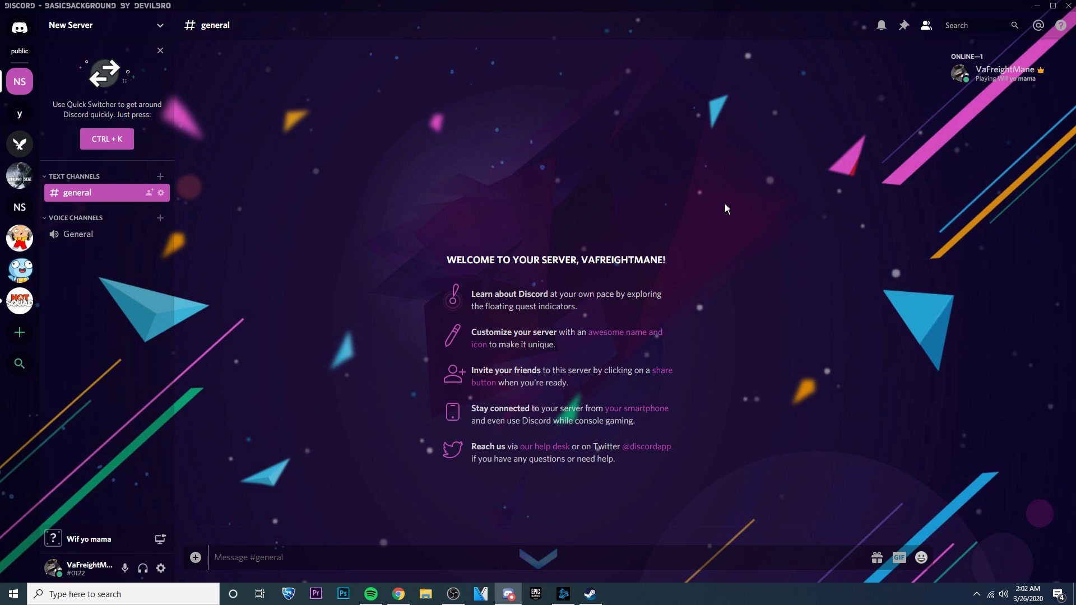
mouse_move(304, 160)
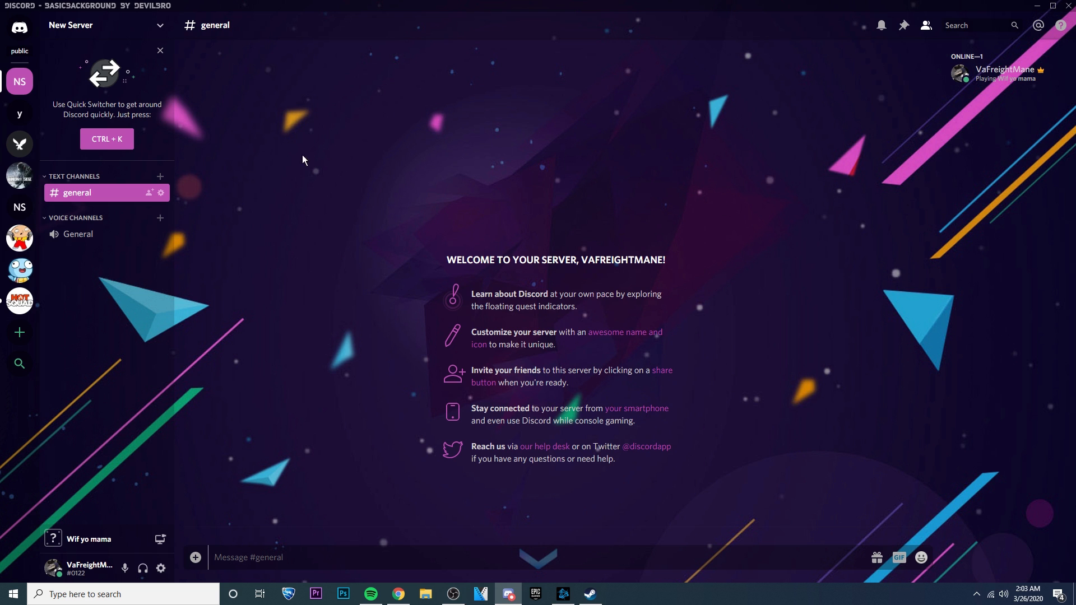
mouse_move(452, 145)
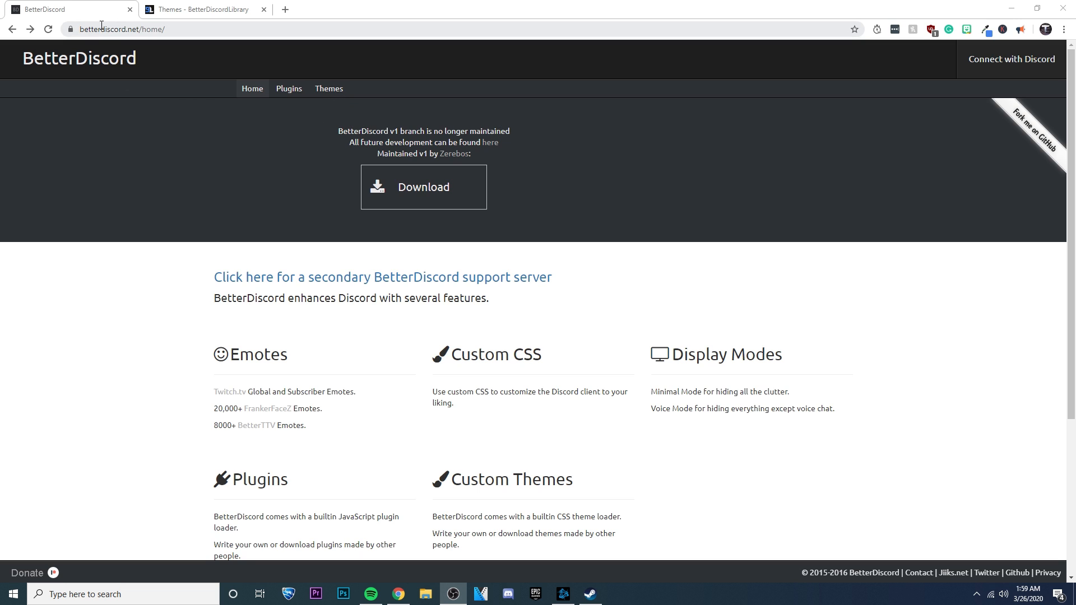
mouse_move(362, 207)
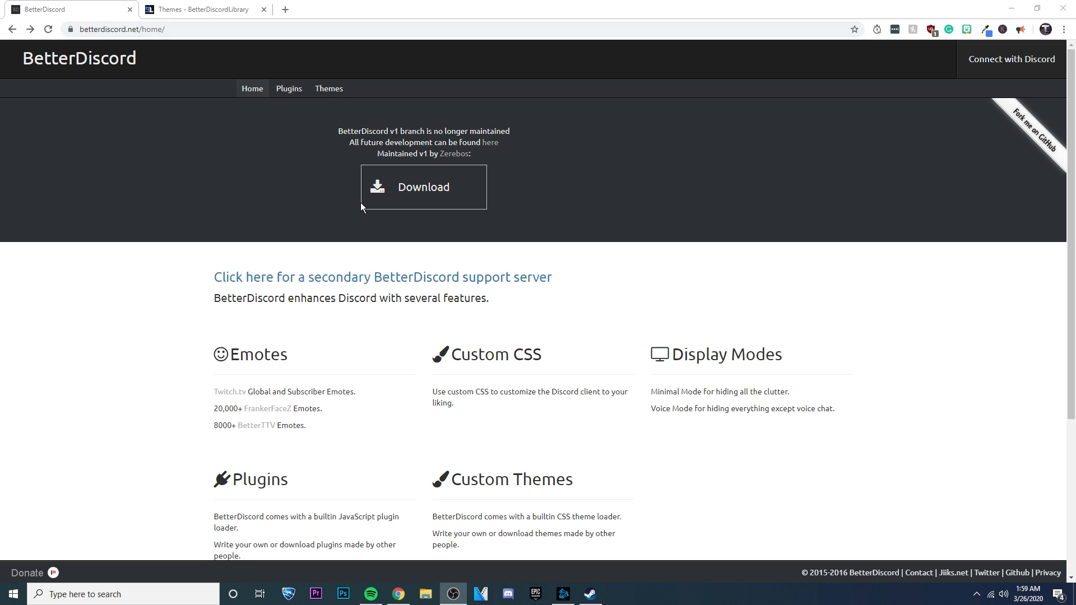
- Download BandagedBD_Windows.exe from the GitHub releases page and show it in its folder
click(424, 187)
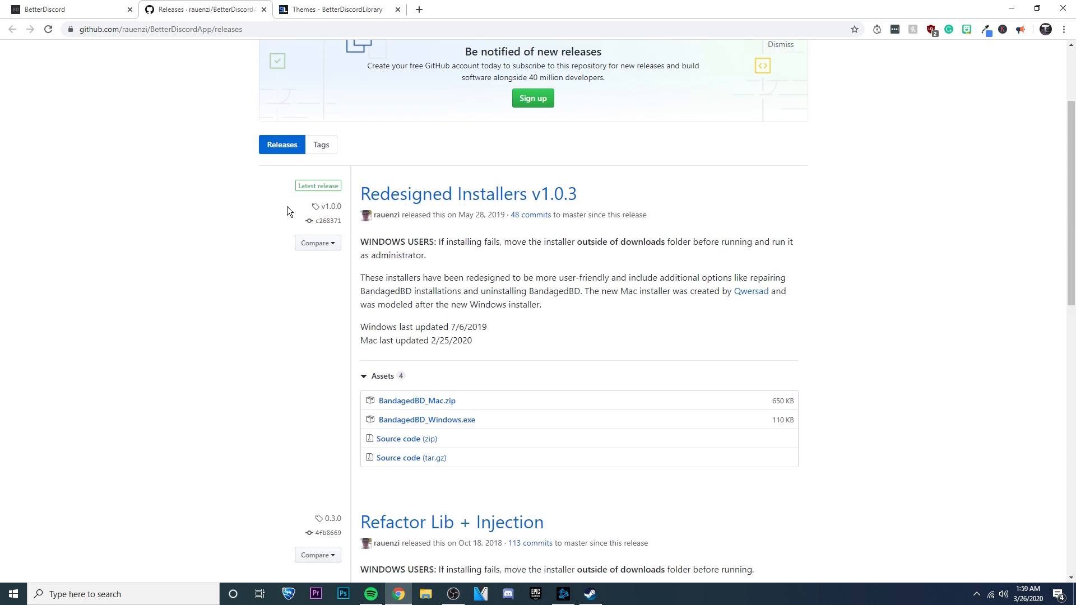
scroll(down, 3)
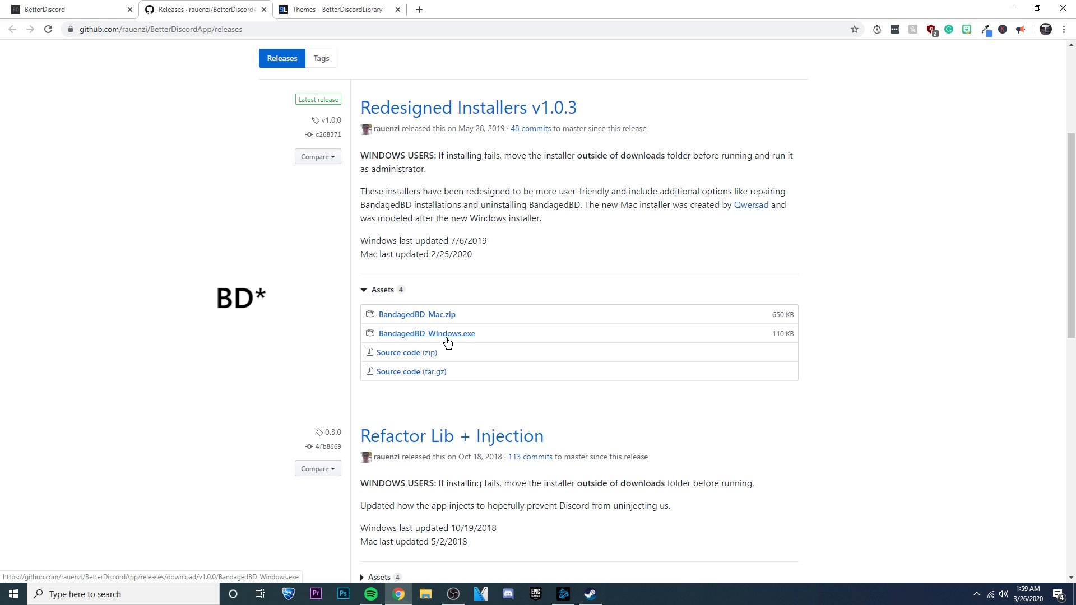
click(427, 333)
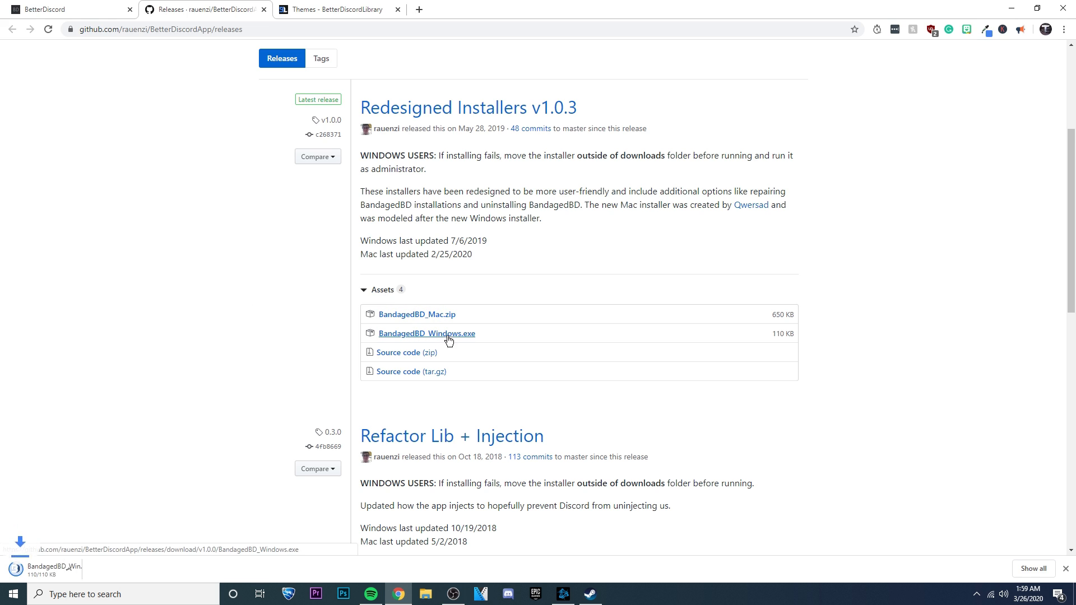
click(118, 569)
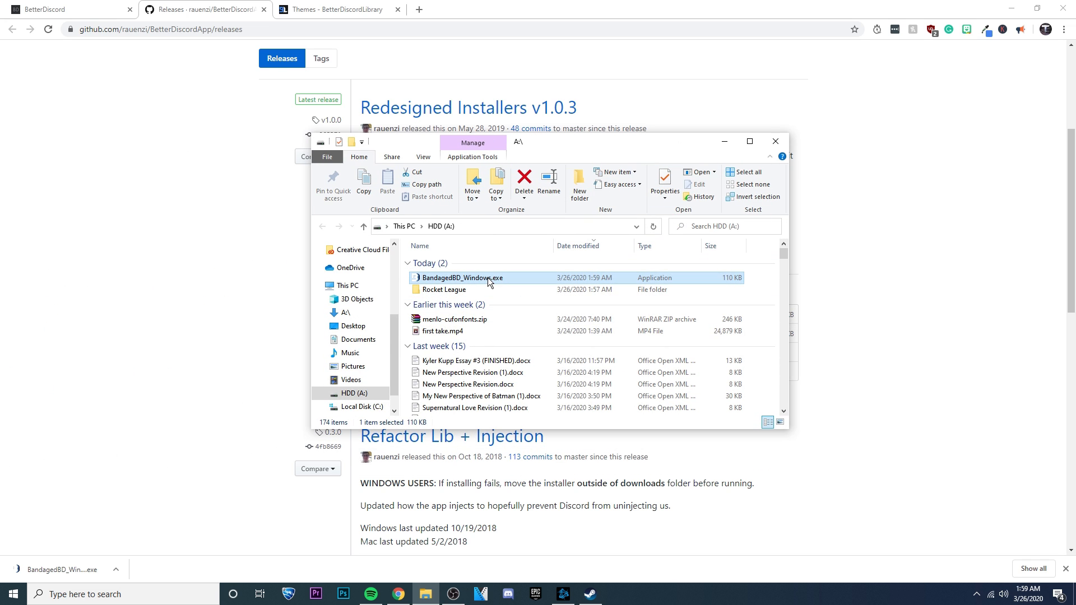
- Run the BandagedBD installer with Install To Stable ticked and start the install
double_click(463, 277)
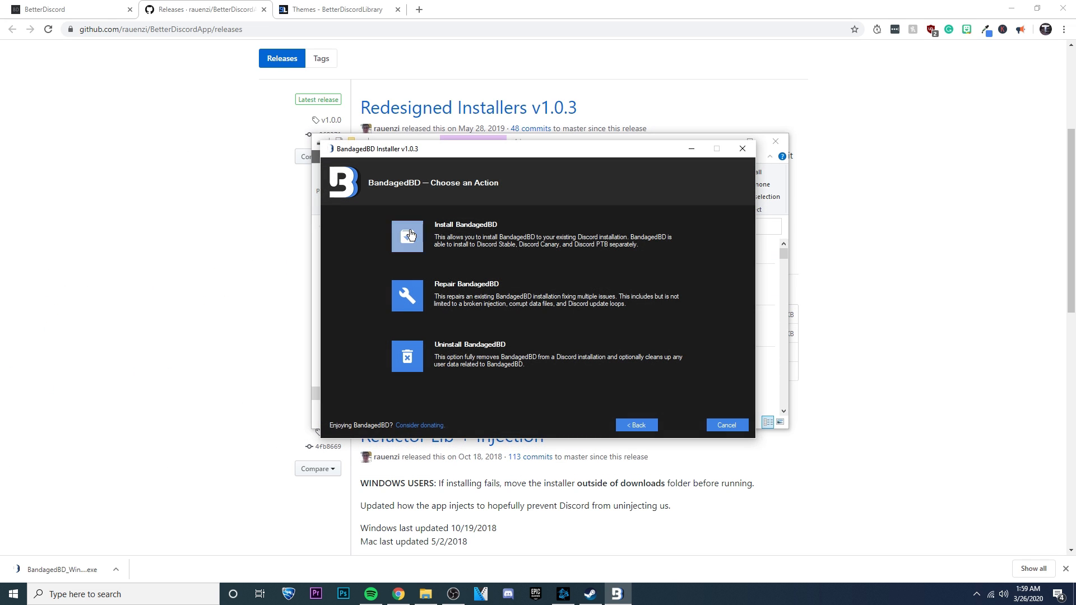
click(407, 236)
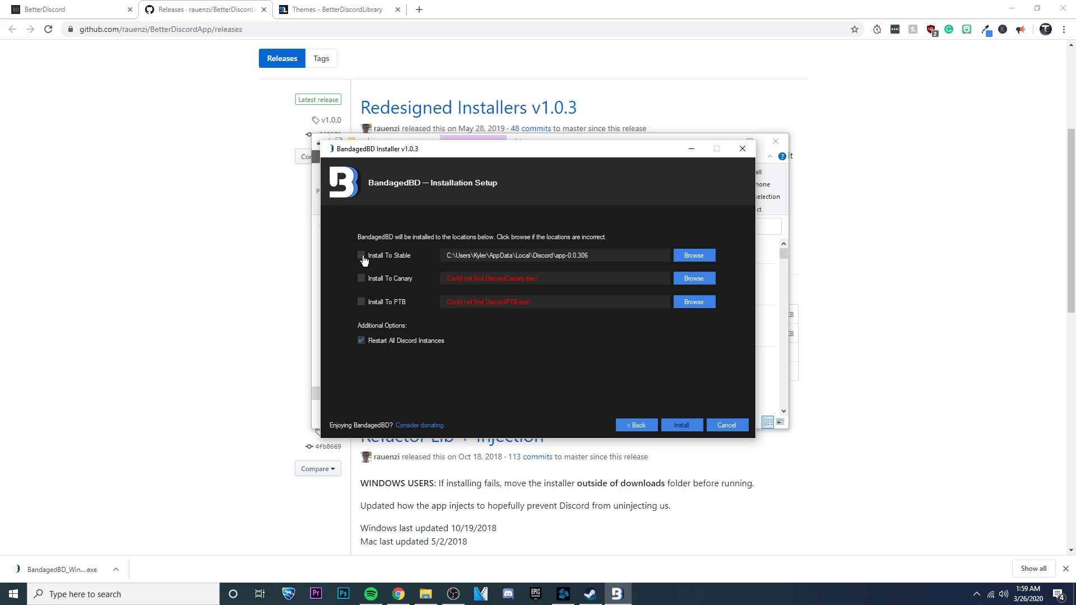
click(362, 255)
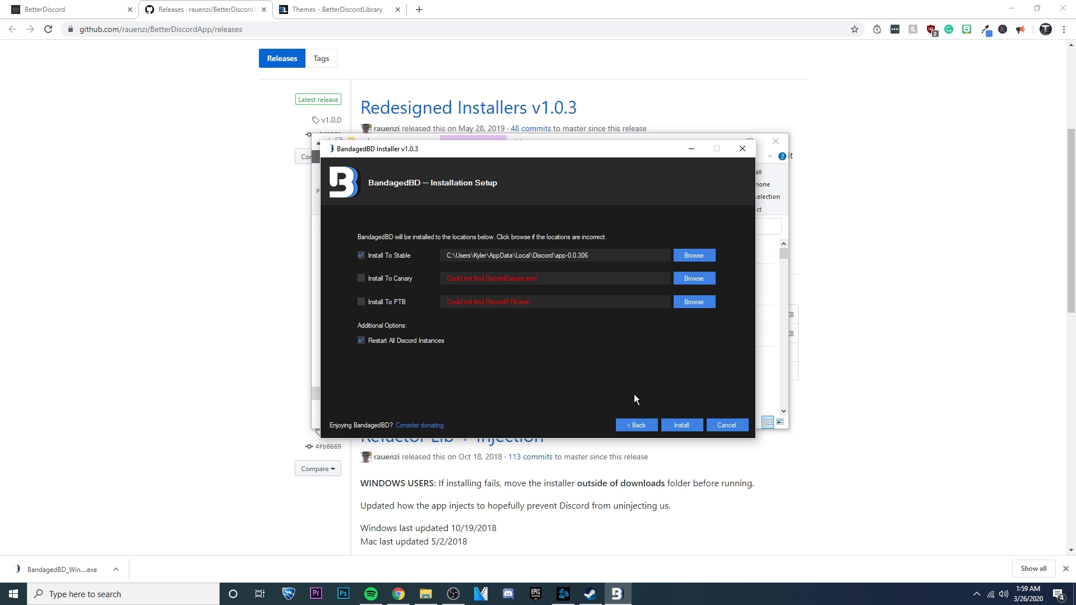
click(680, 425)
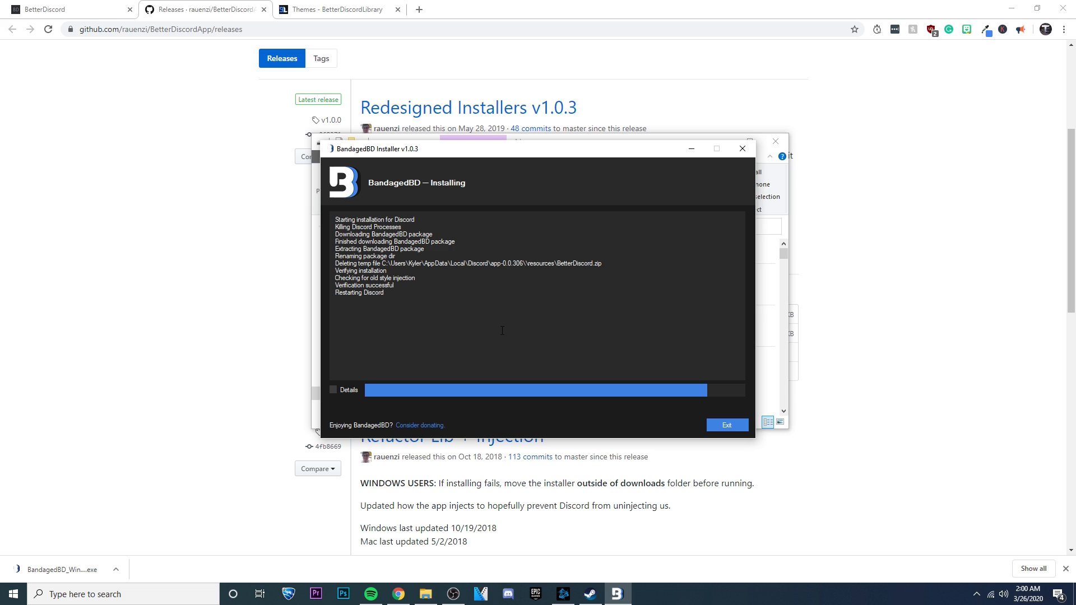
mouse_move(528, 322)
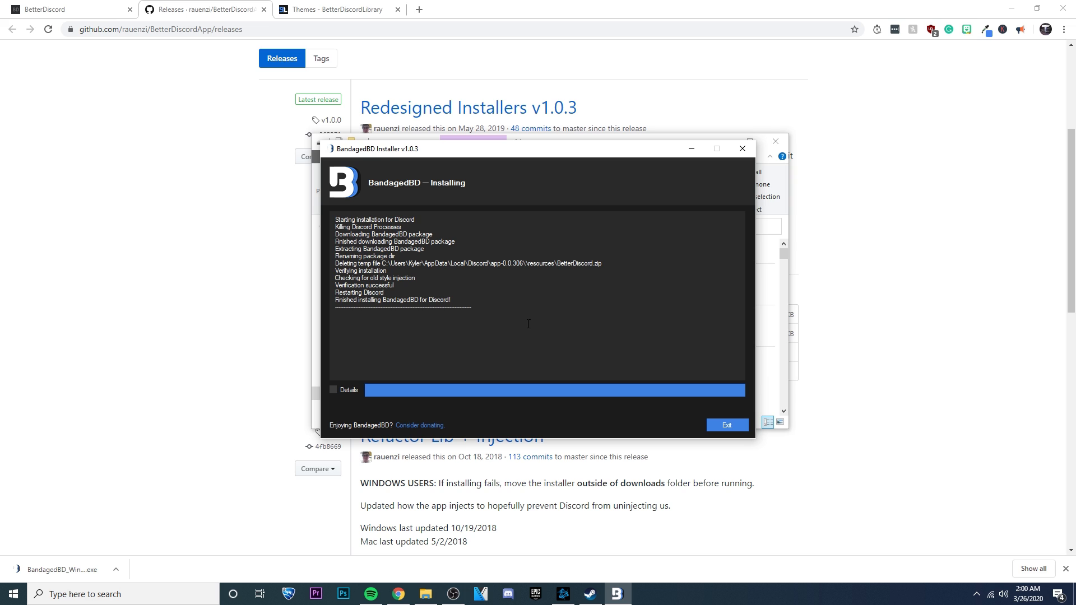
mouse_move(535, 337)
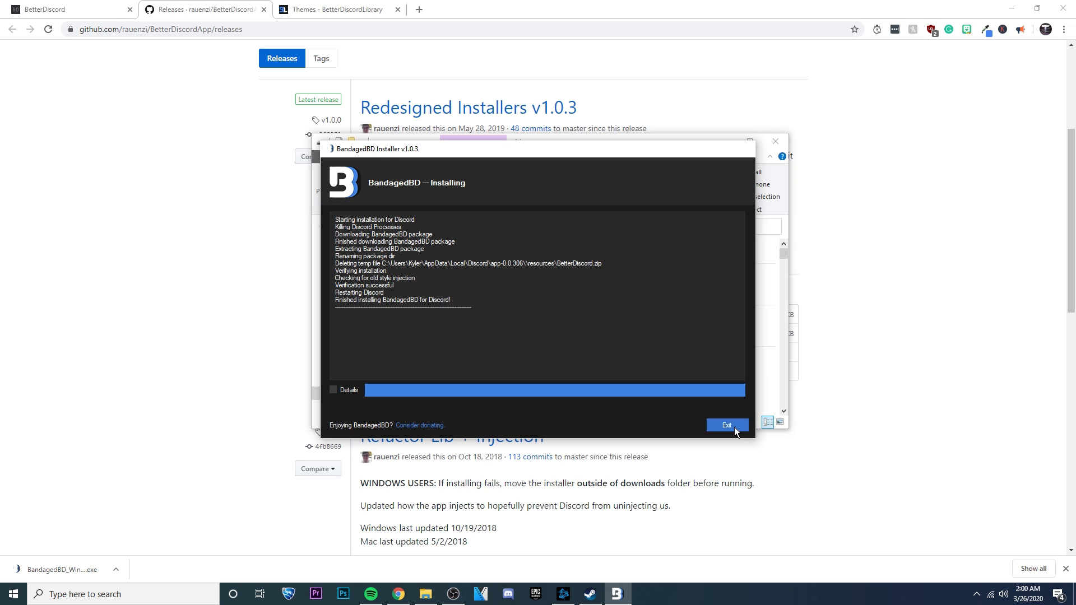
- Exit the finished installer and maximize the restarted Discord window
click(726, 425)
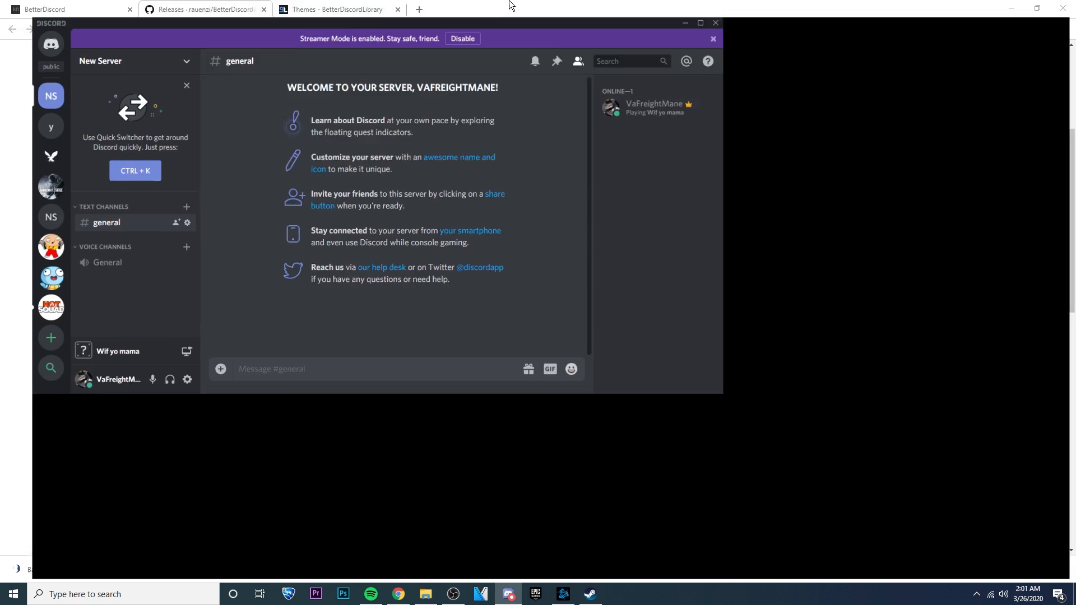
click(699, 22)
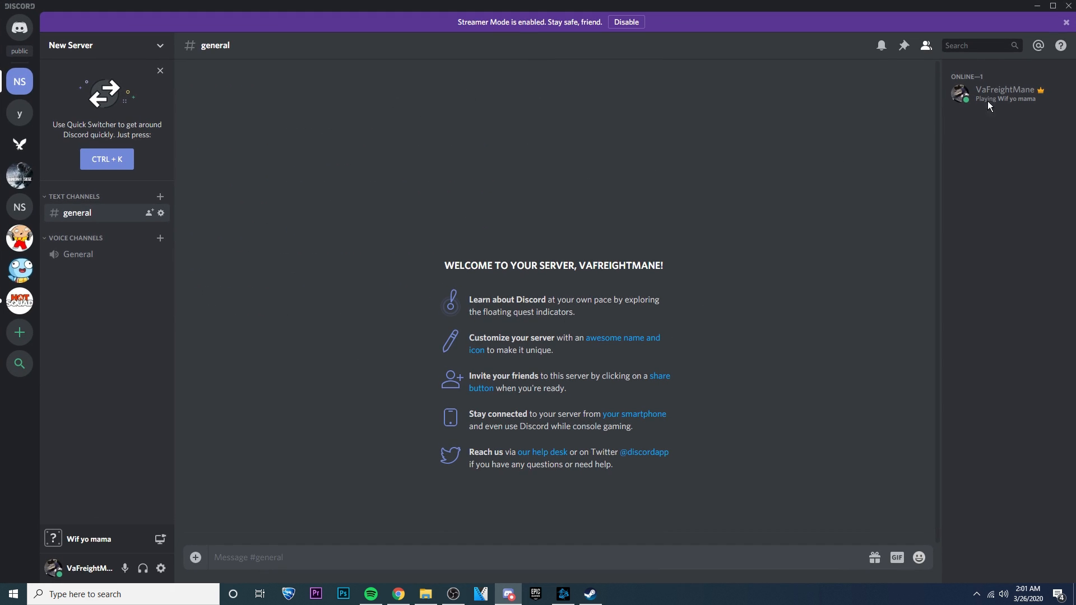
mouse_move(650, 187)
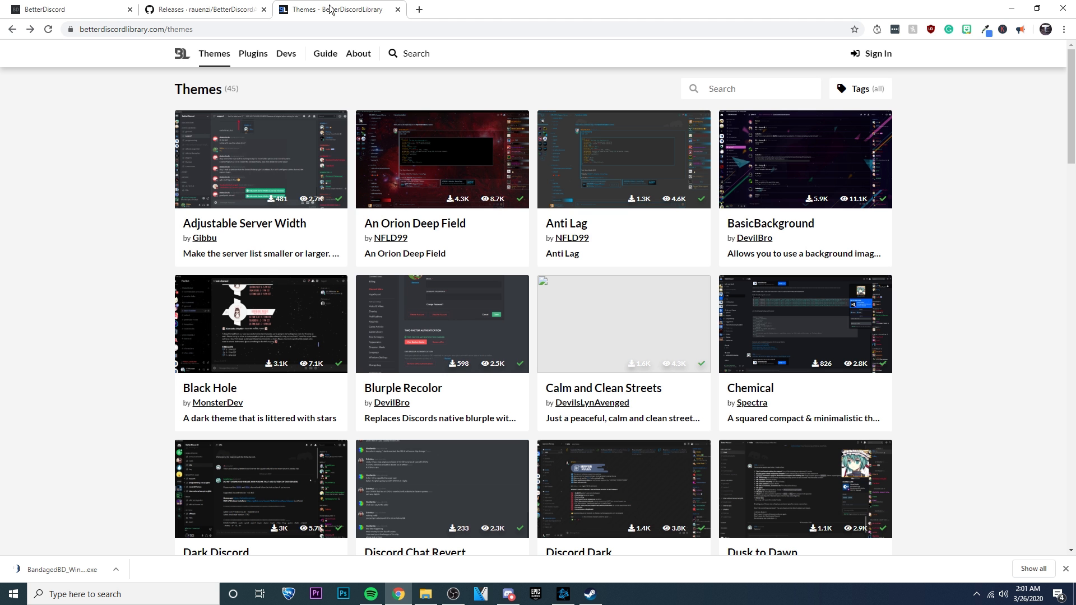
mouse_move(476, 175)
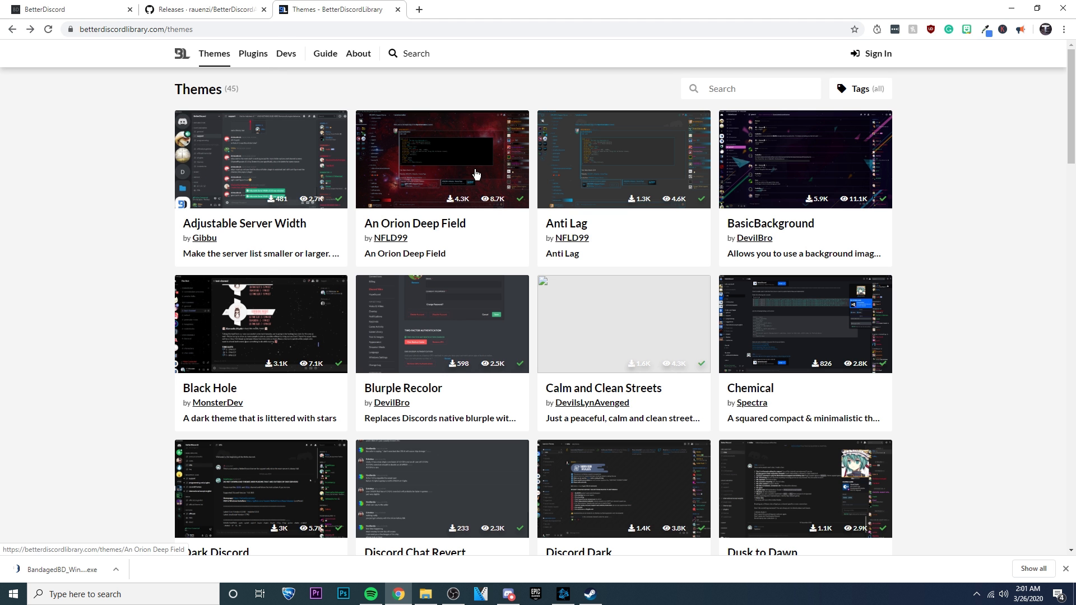
- Download the BasicBackground theme from BetterDiscordLibrary and show the file in its folder
scroll(down, 3)
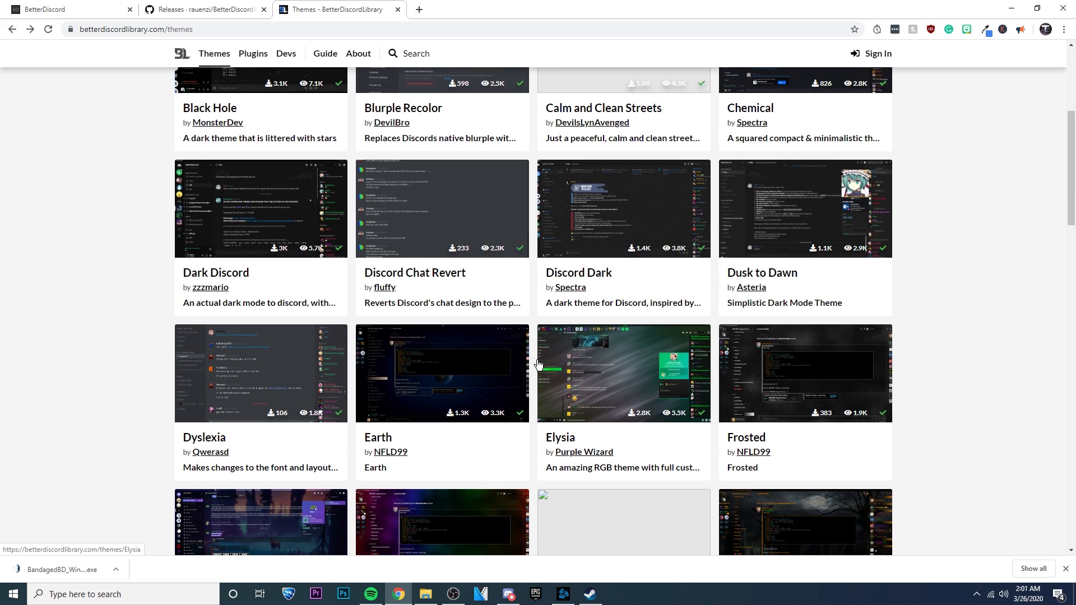
scroll(up, 3)
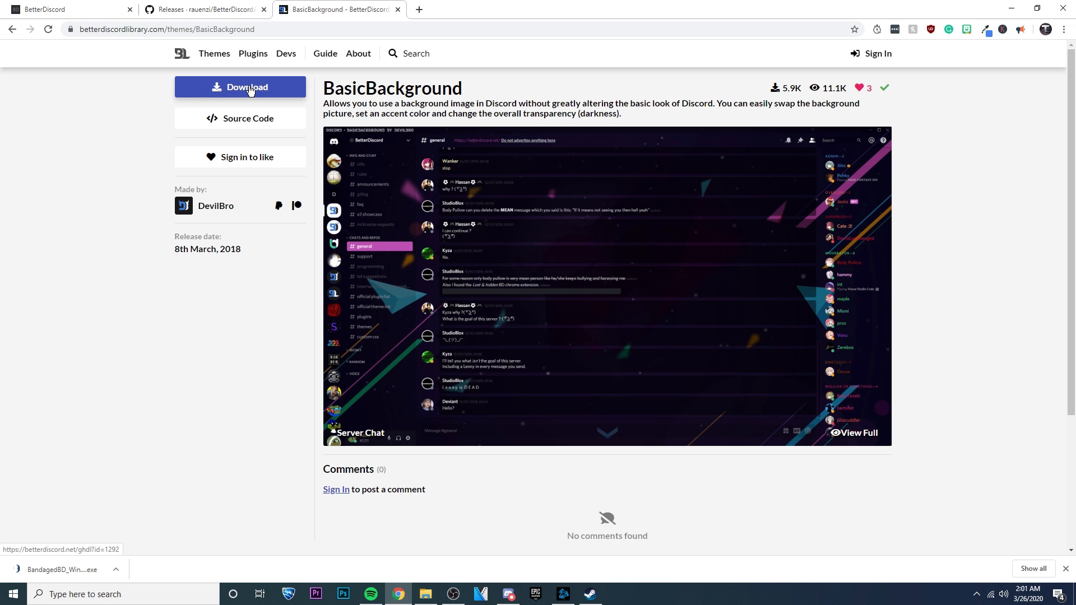
click(240, 88)
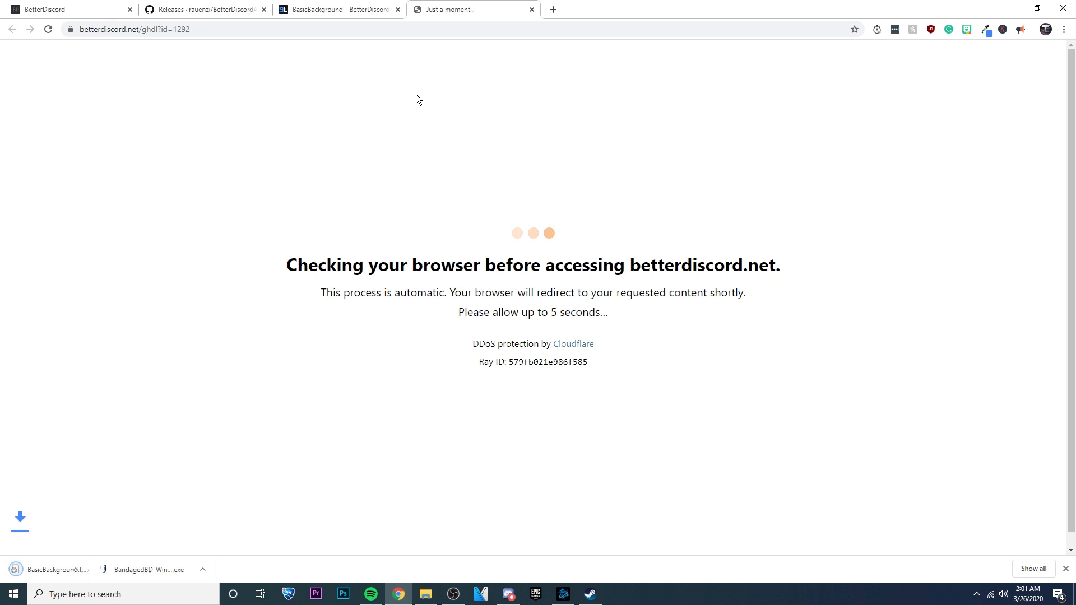
click(115, 571)
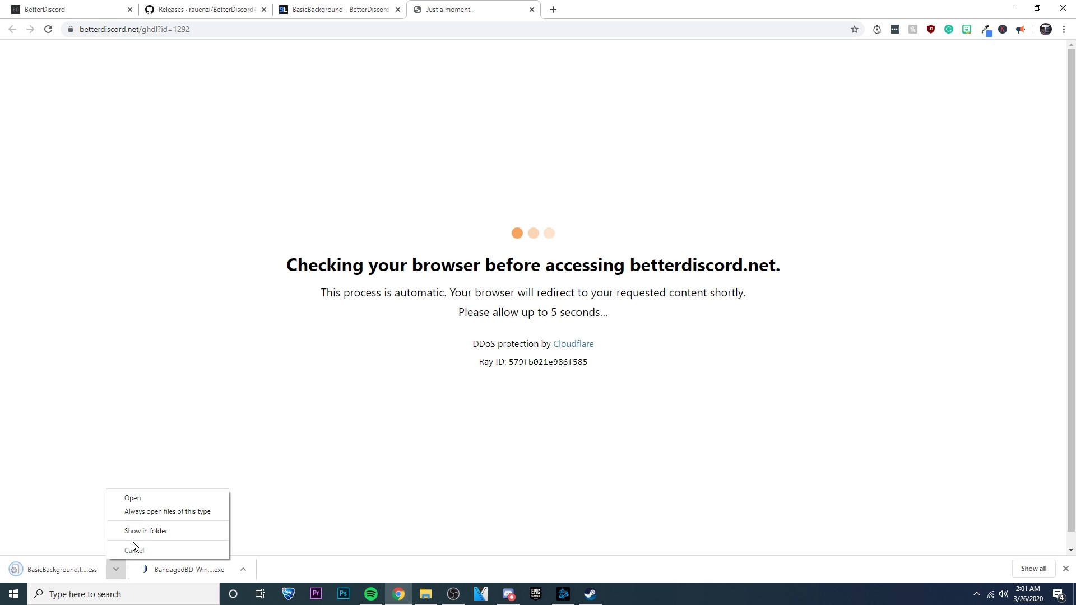
click(146, 530)
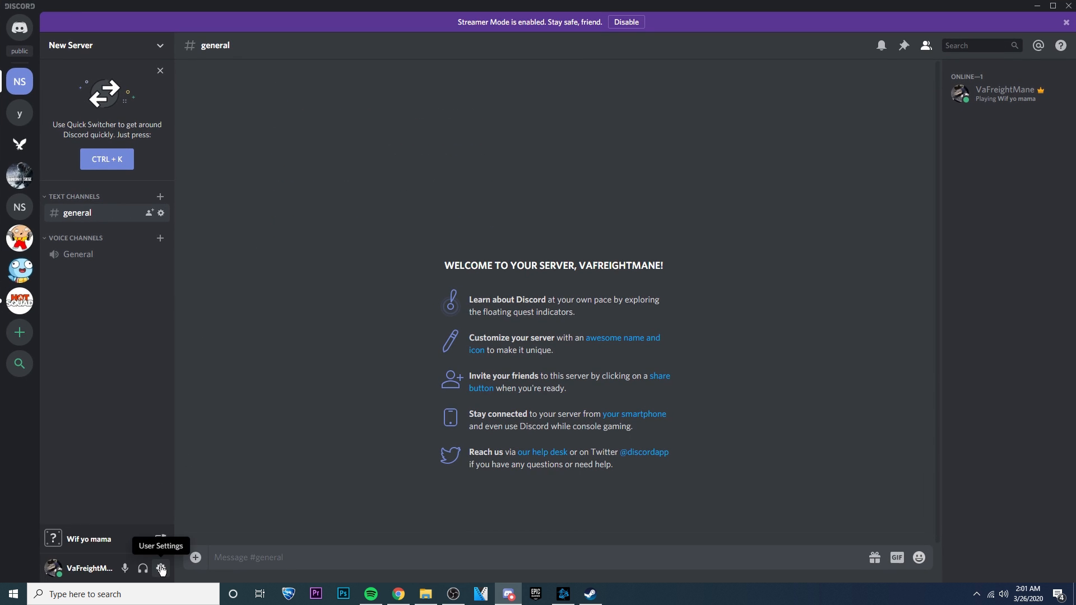
- Drag BasicBackground.theme.css into BetterDiscord's themes folder from User Settings > Themes
click(160, 569)
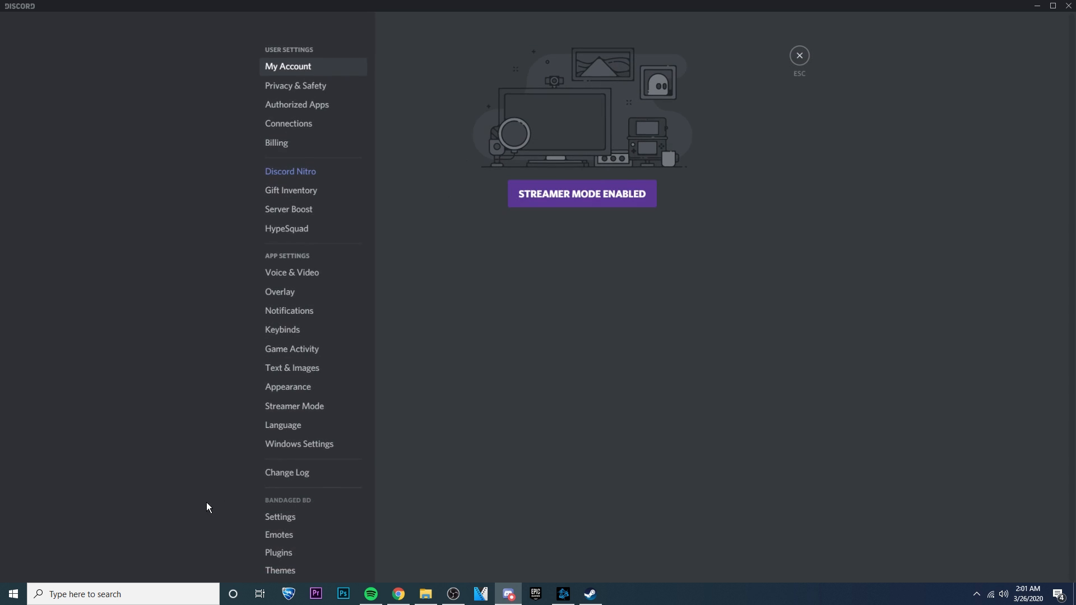
click(280, 459)
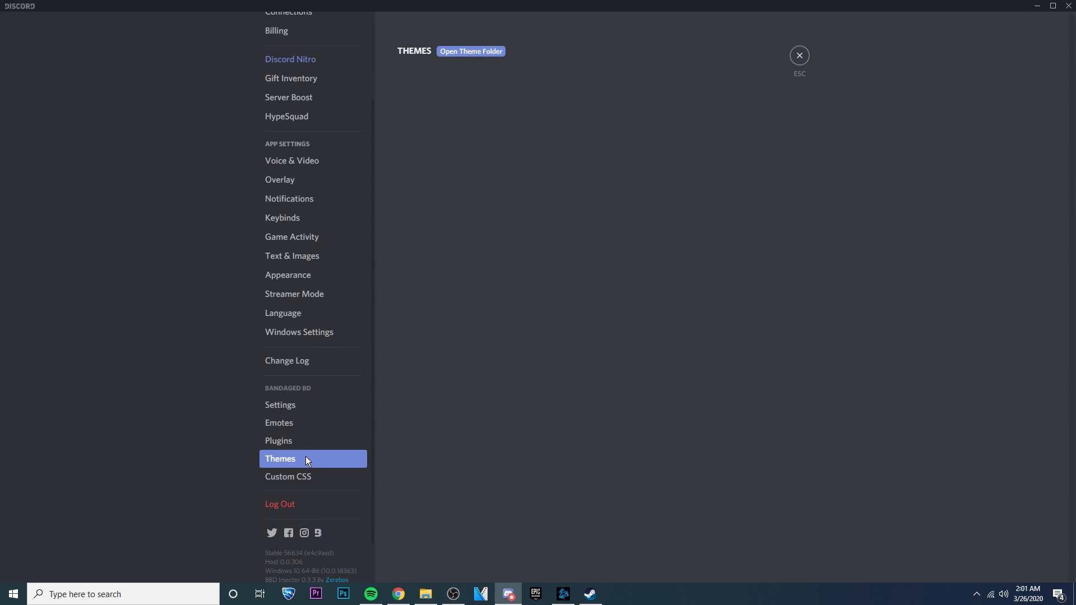
mouse_move(471, 50)
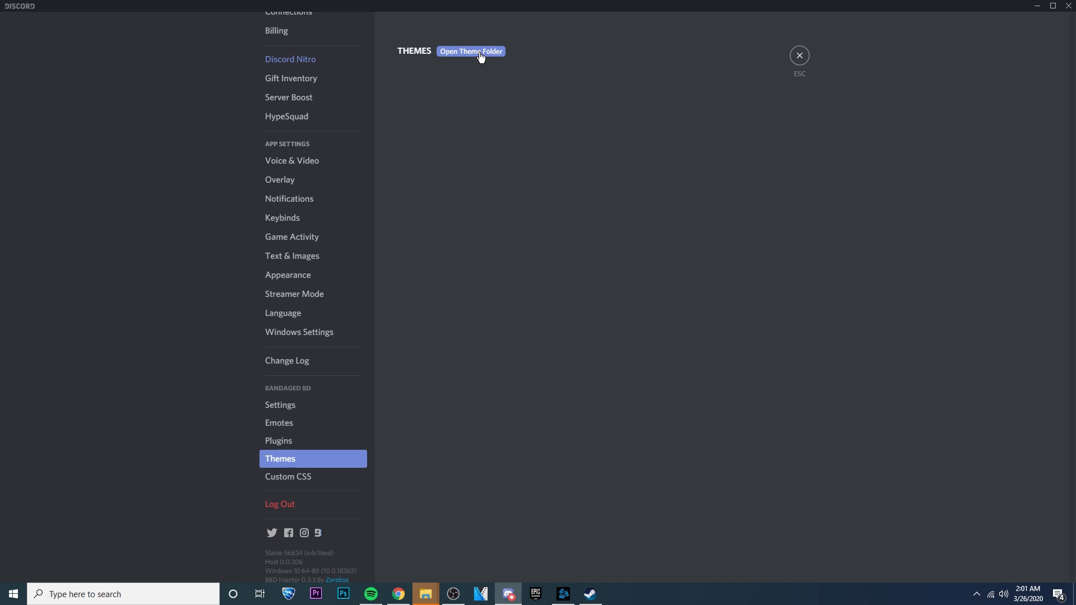
click(470, 50)
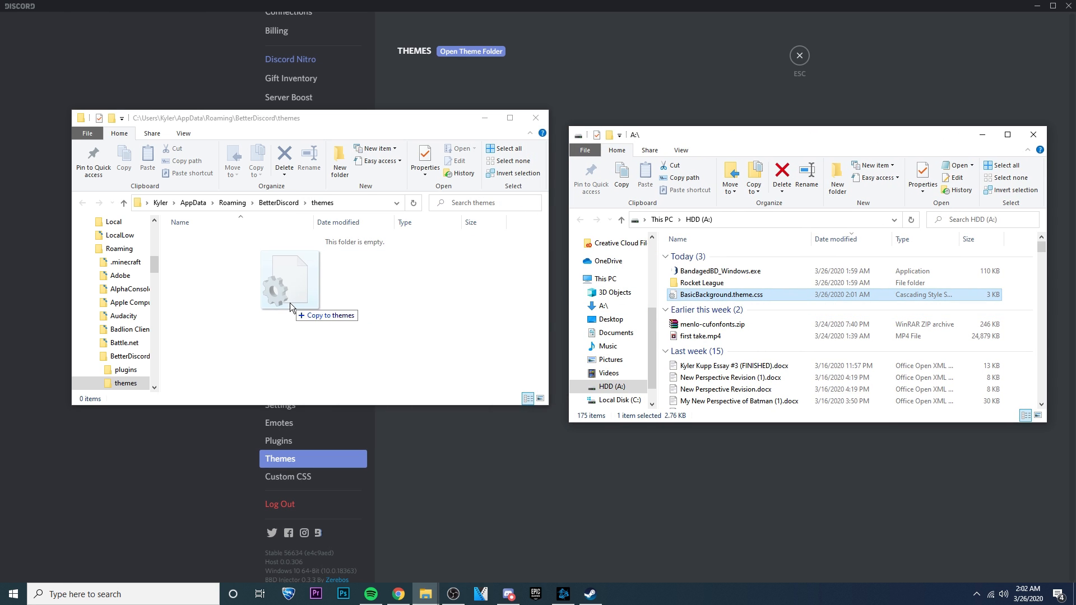
drag(721, 294, 290, 279)
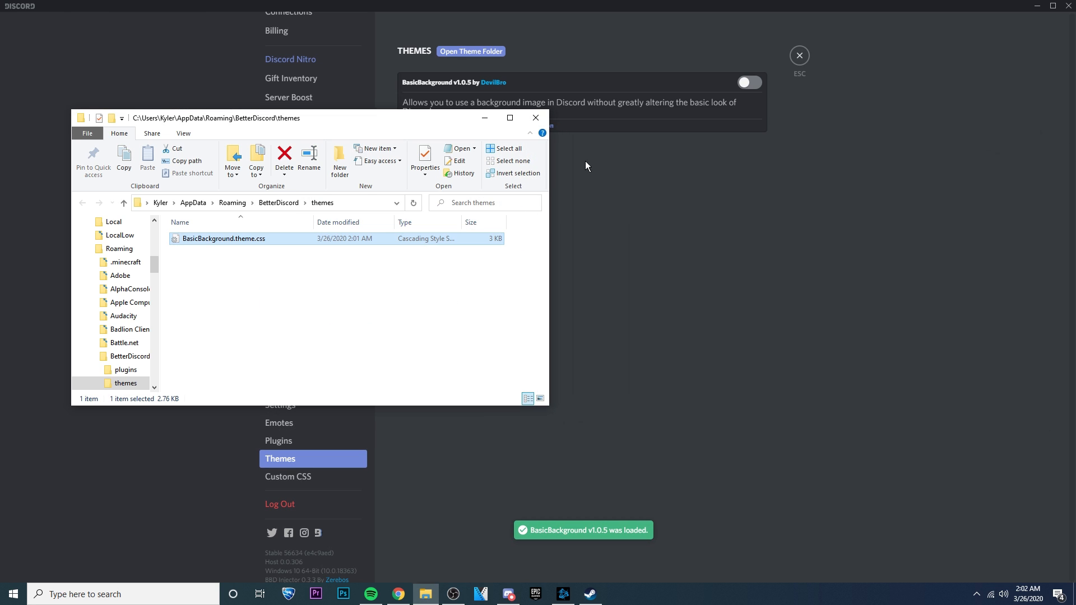
click(536, 118)
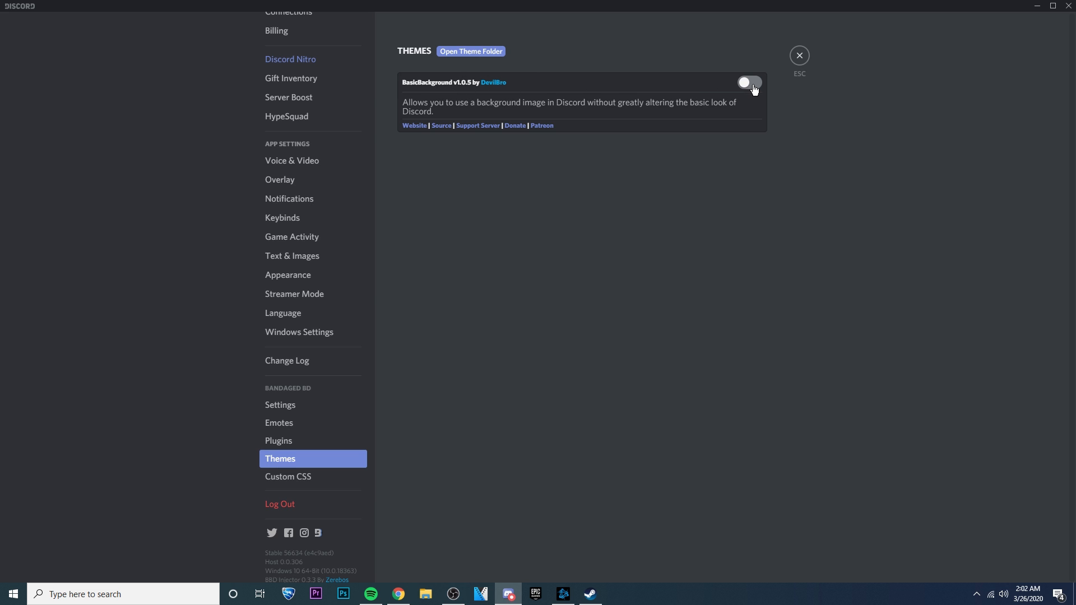
- Switch on BasicBackground and leave settings to see the purple geometric background
click(749, 81)
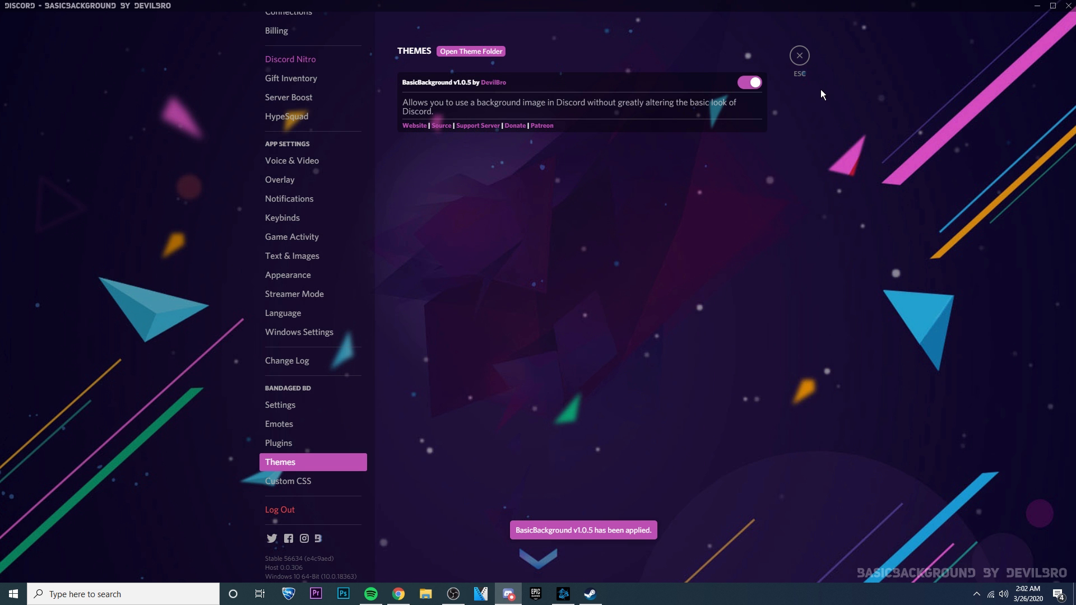
click(798, 55)
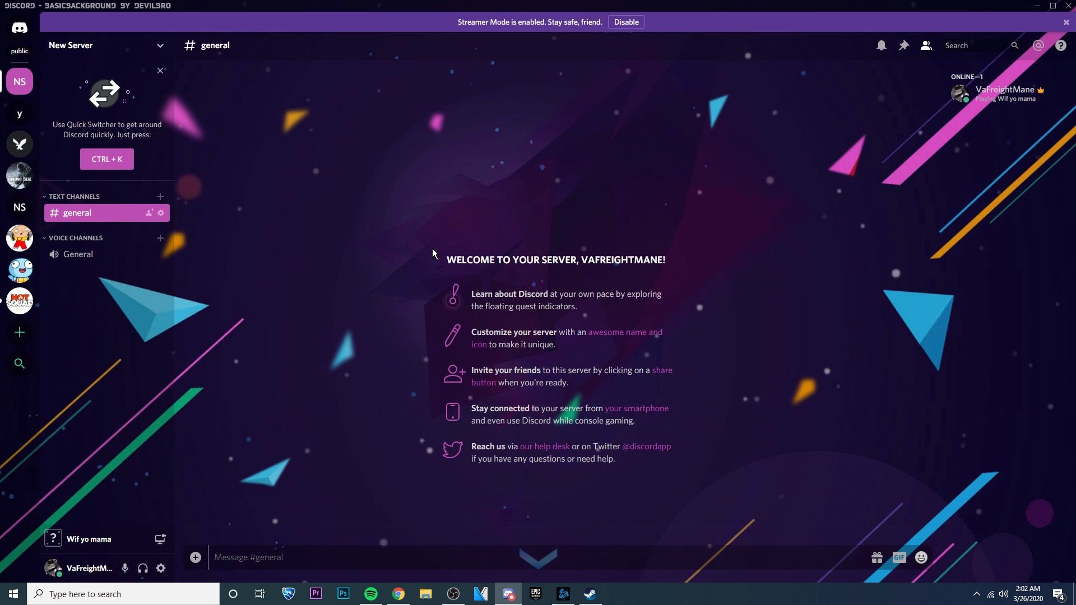
mouse_move(384, 219)
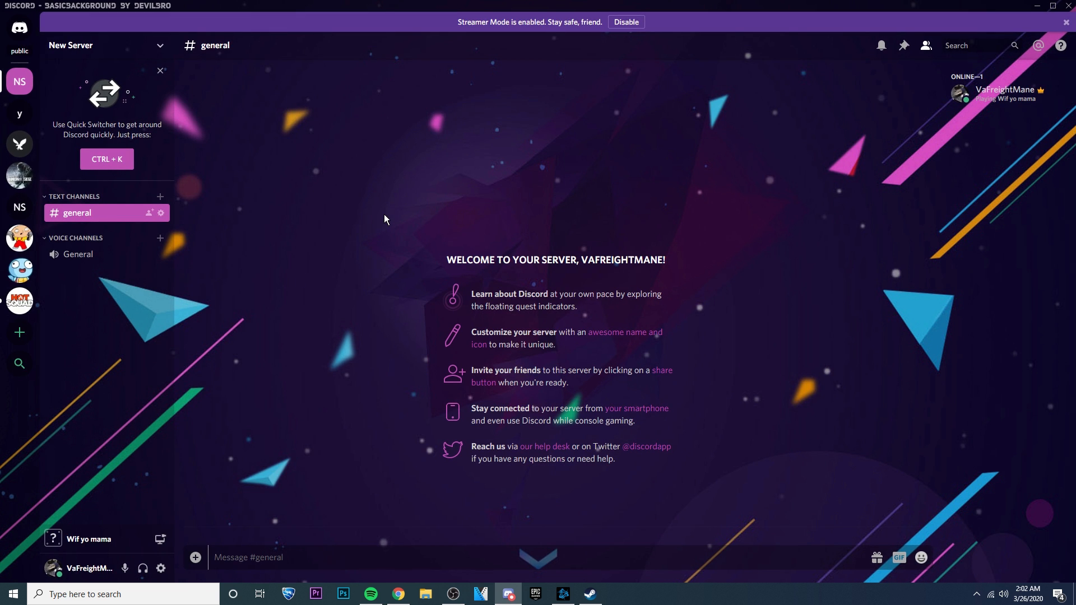